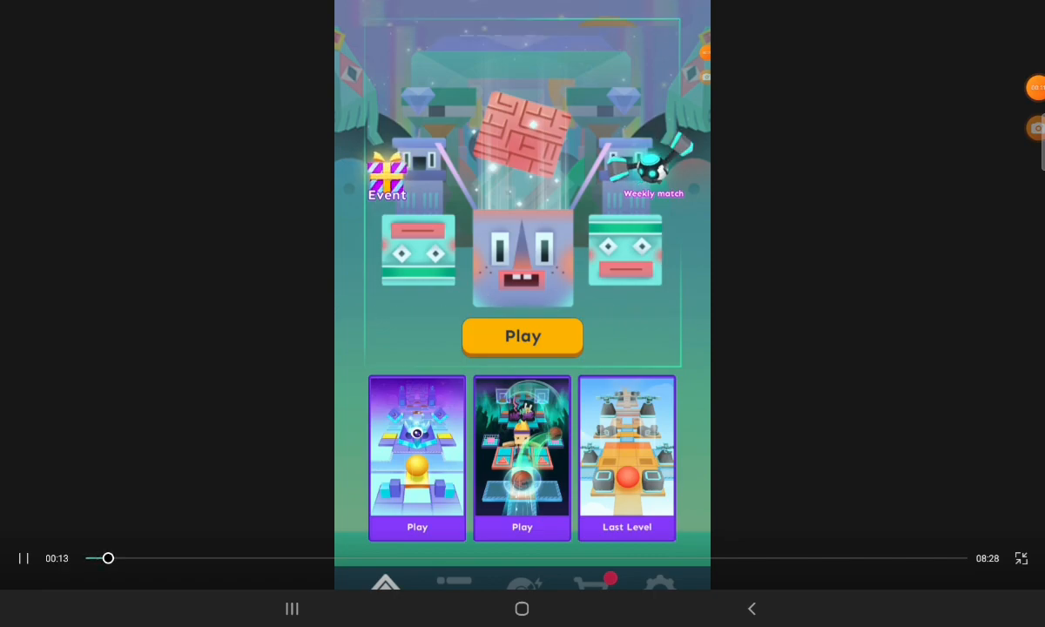
# Choose the Massif level from the 1-star tier of the first collection and reach its start.
pyautogui.click(522, 337)
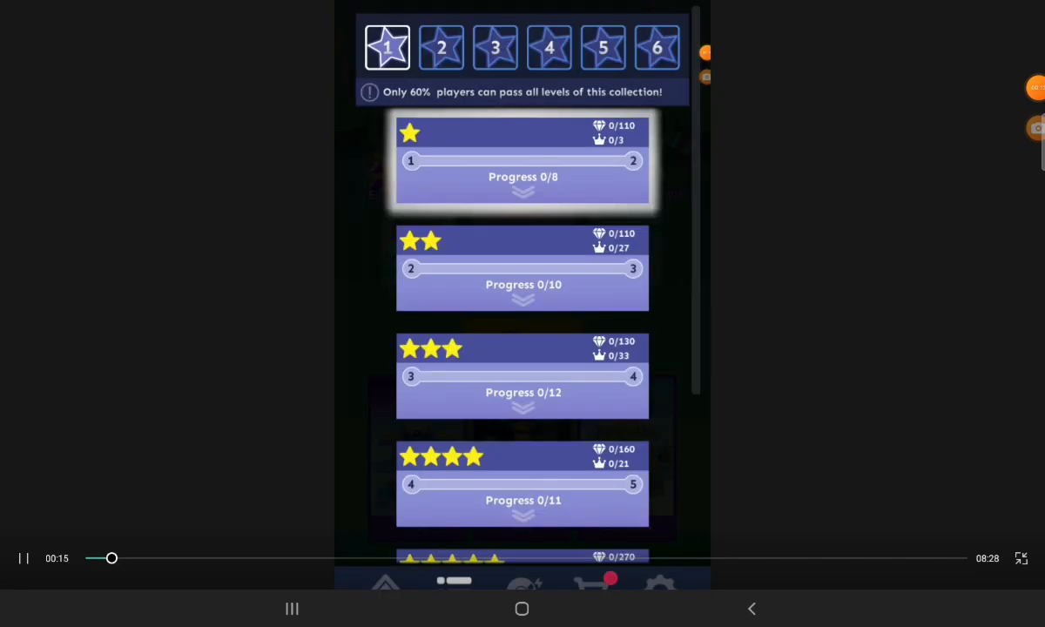
pyautogui.click(441, 47)
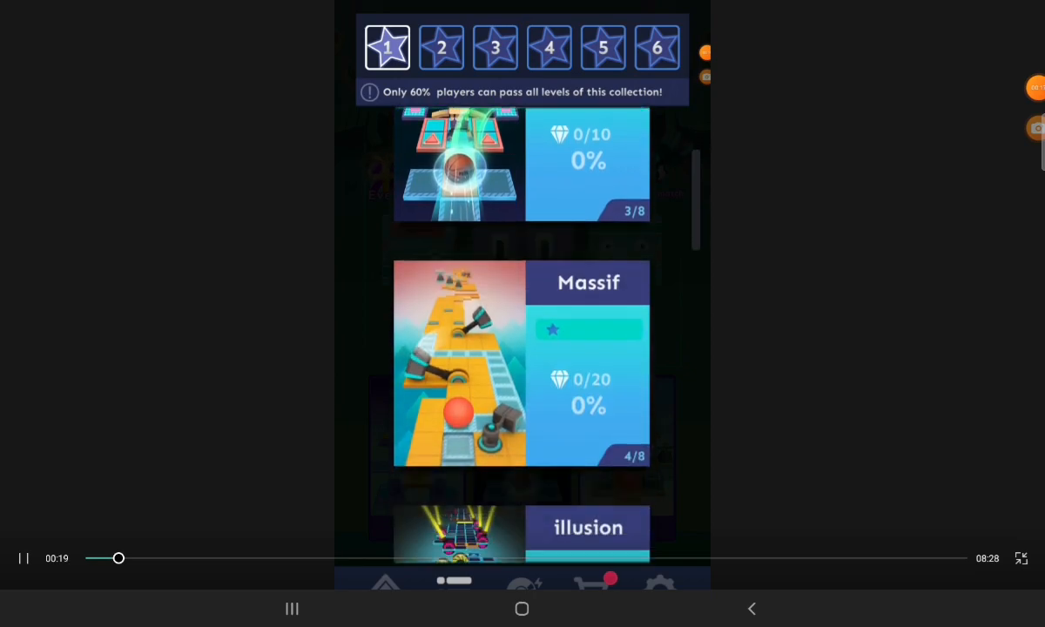
pyautogui.click(460, 366)
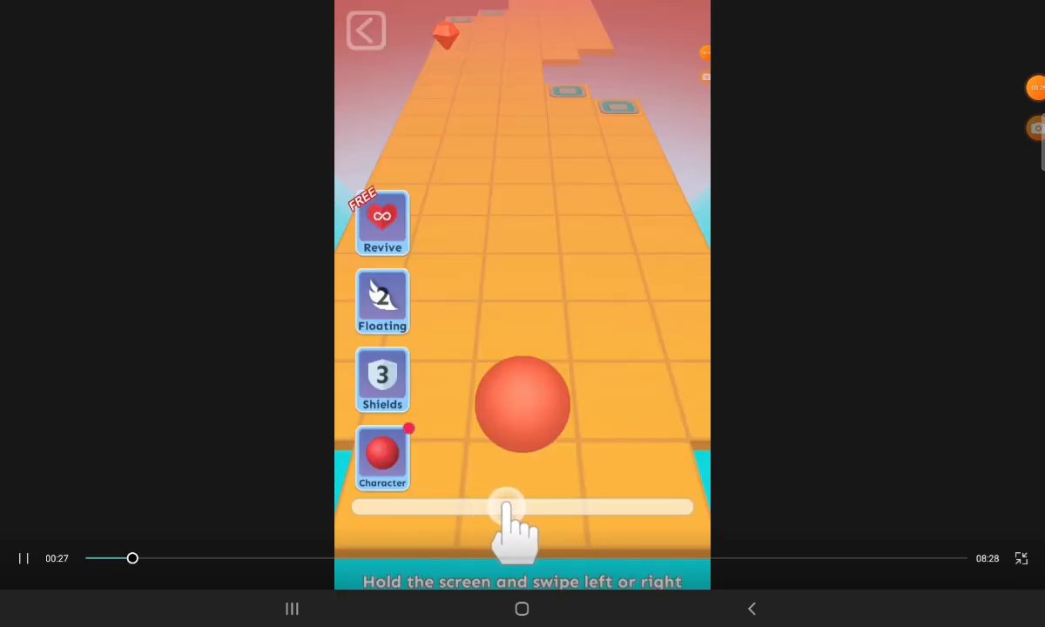
# View the Supersonic ball character offer, then close it before the run.
pyautogui.click(381, 456)
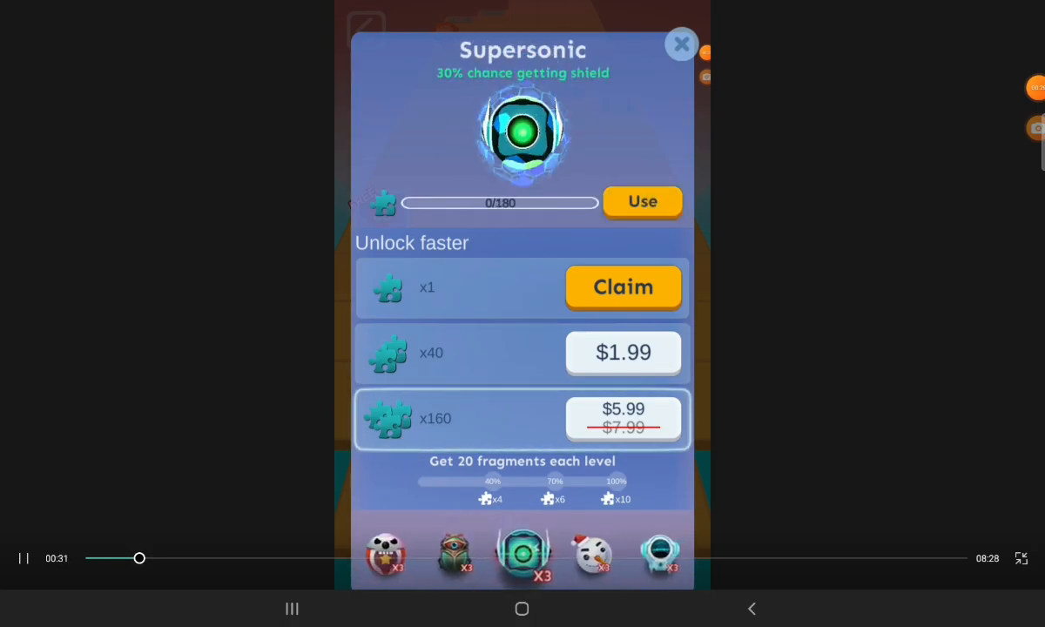
pyautogui.click(683, 43)
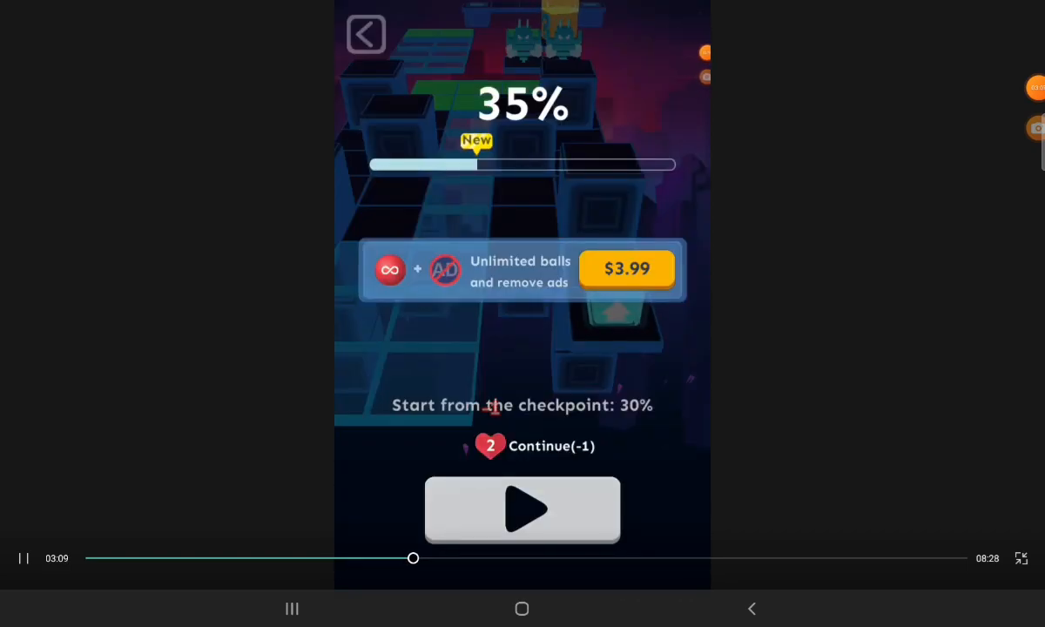
# Retry the run after losing at 35% and dismiss the swipe-control tip to begin.
pyautogui.click(523, 509)
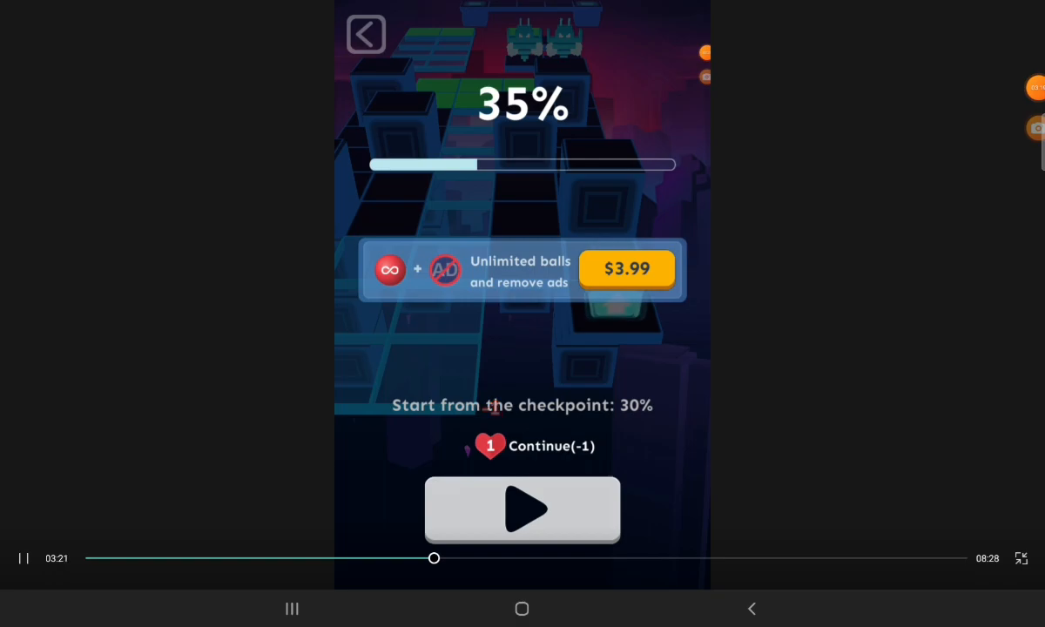
pyautogui.click(523, 508)
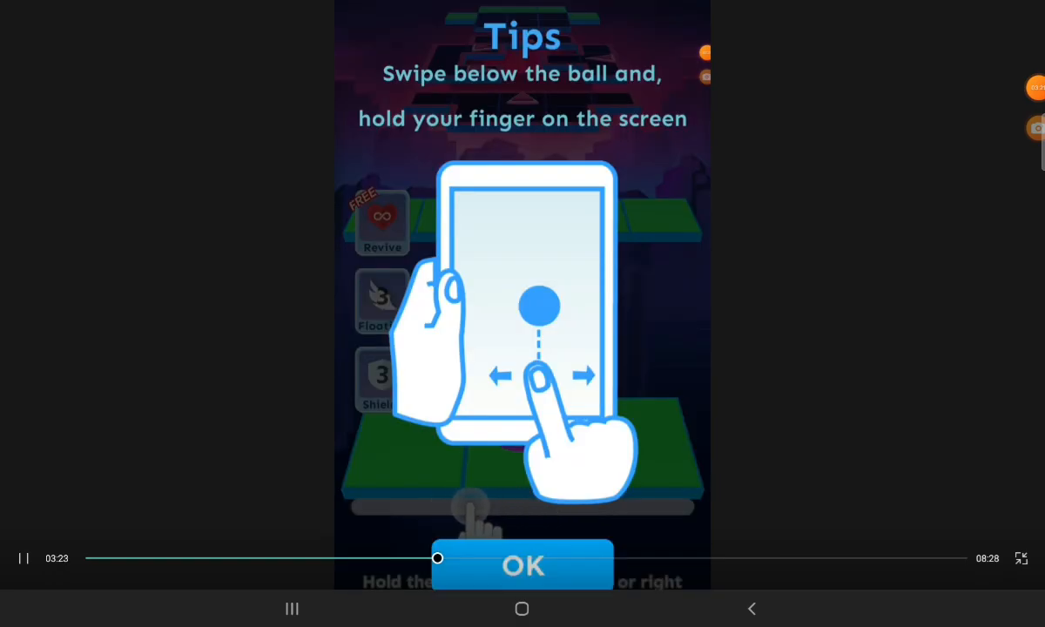
pyautogui.click(522, 567)
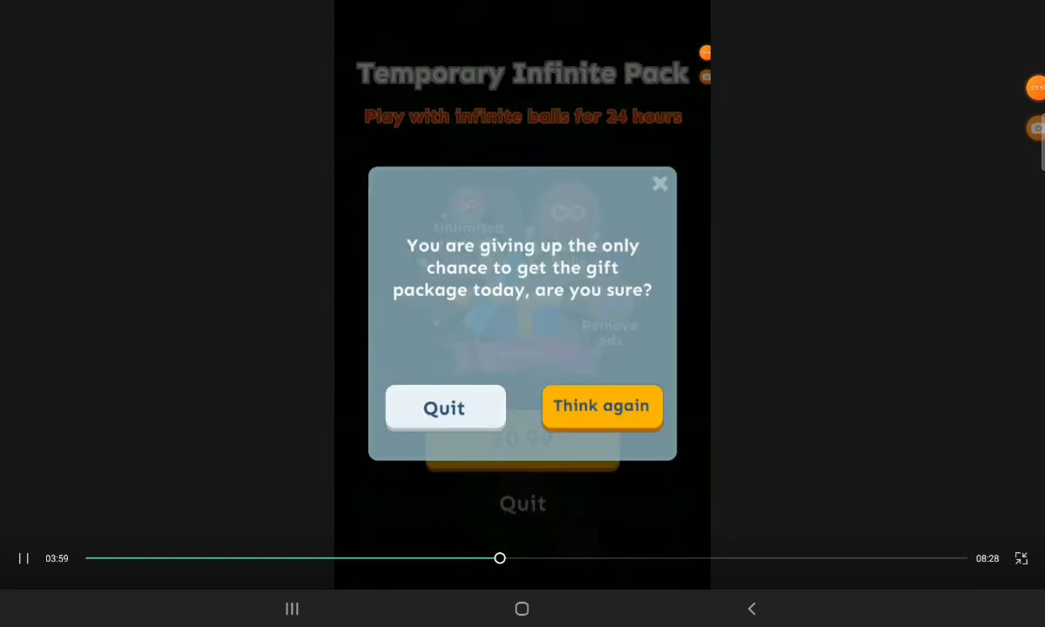
# Pause the 8bits run on the neon track, then resume it.
pyautogui.click(445, 407)
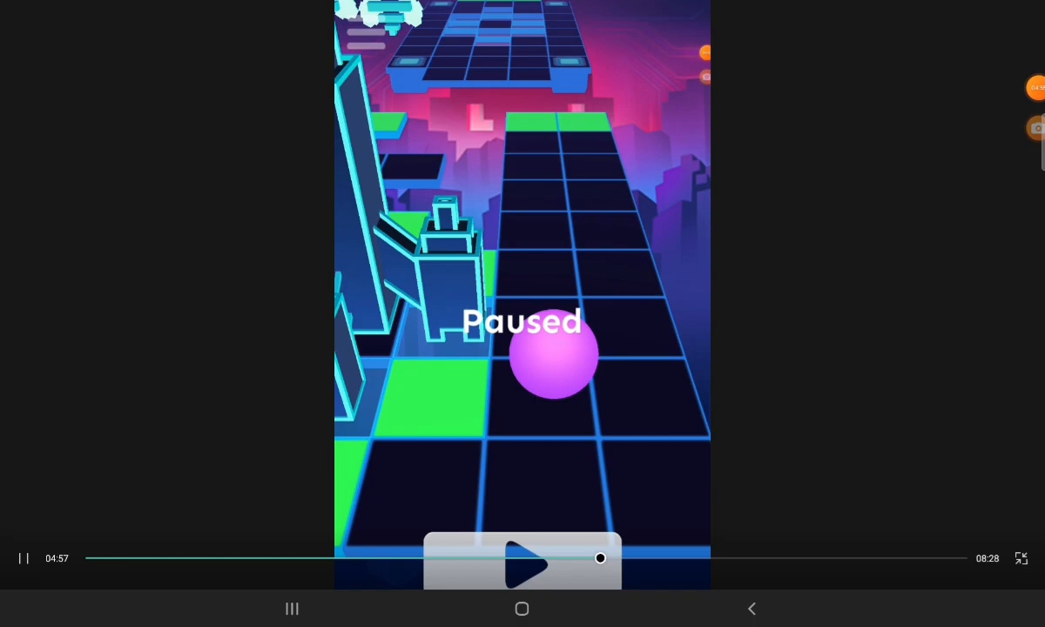
pyautogui.click(523, 565)
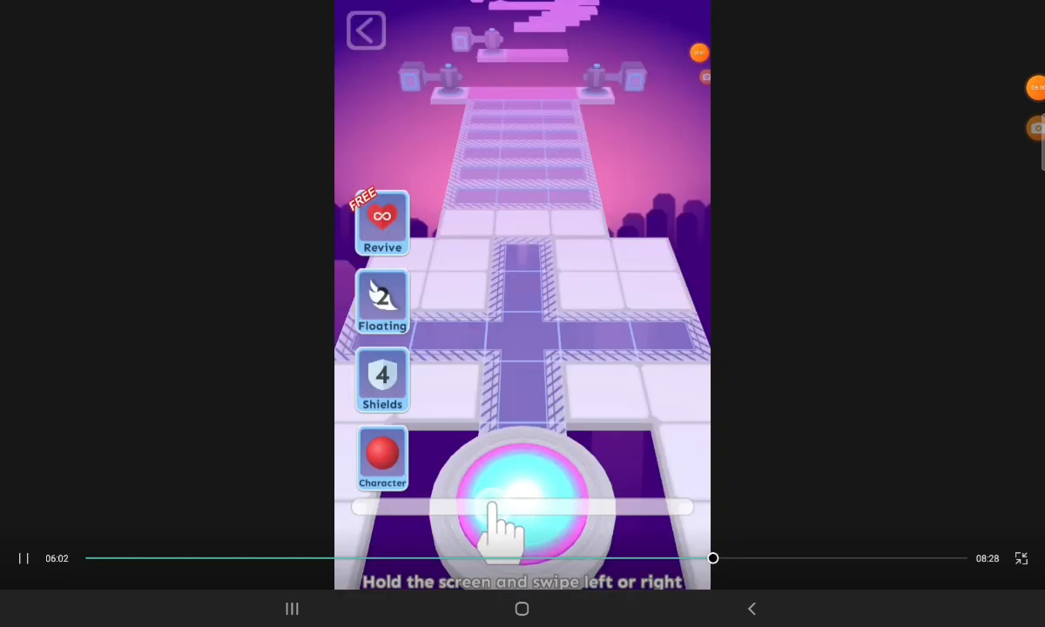
# Select the basketball skin as the ball for the Sky level.
pyautogui.click(381, 460)
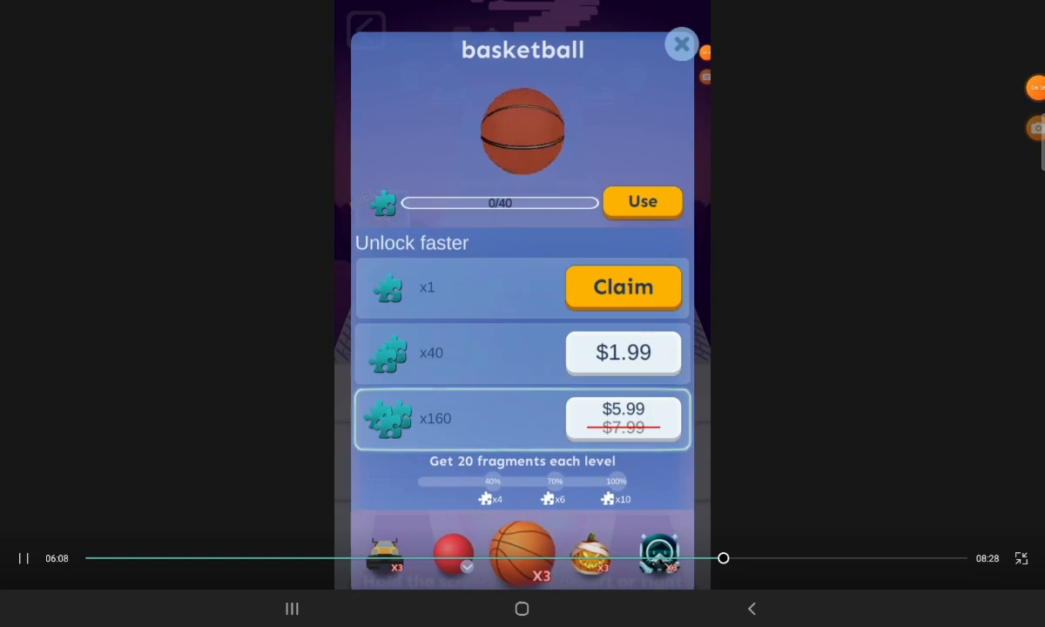
pyautogui.click(683, 44)
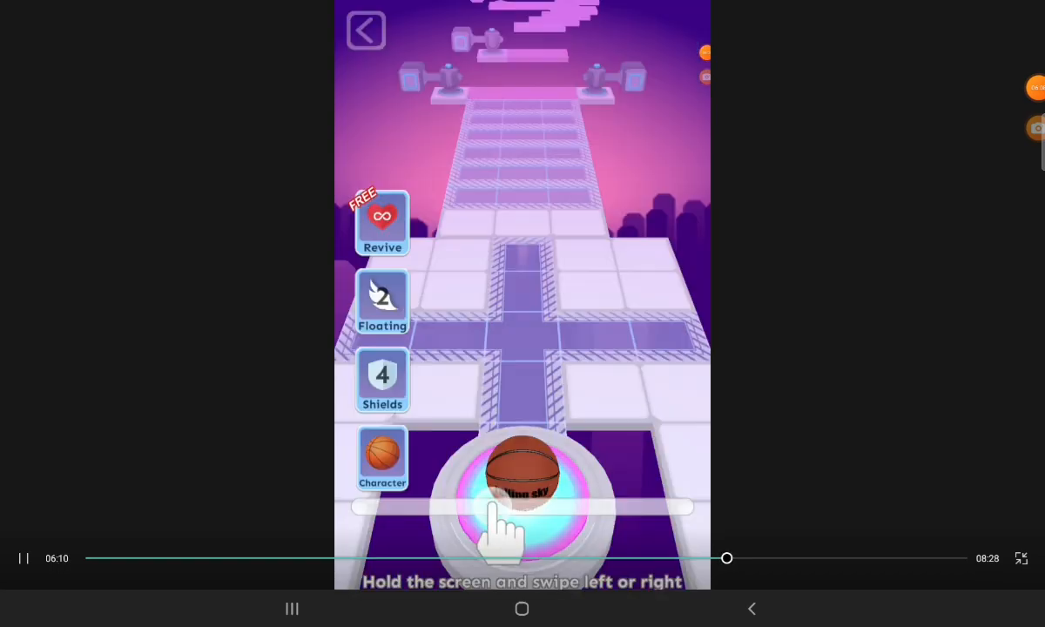
pyautogui.click(521, 497)
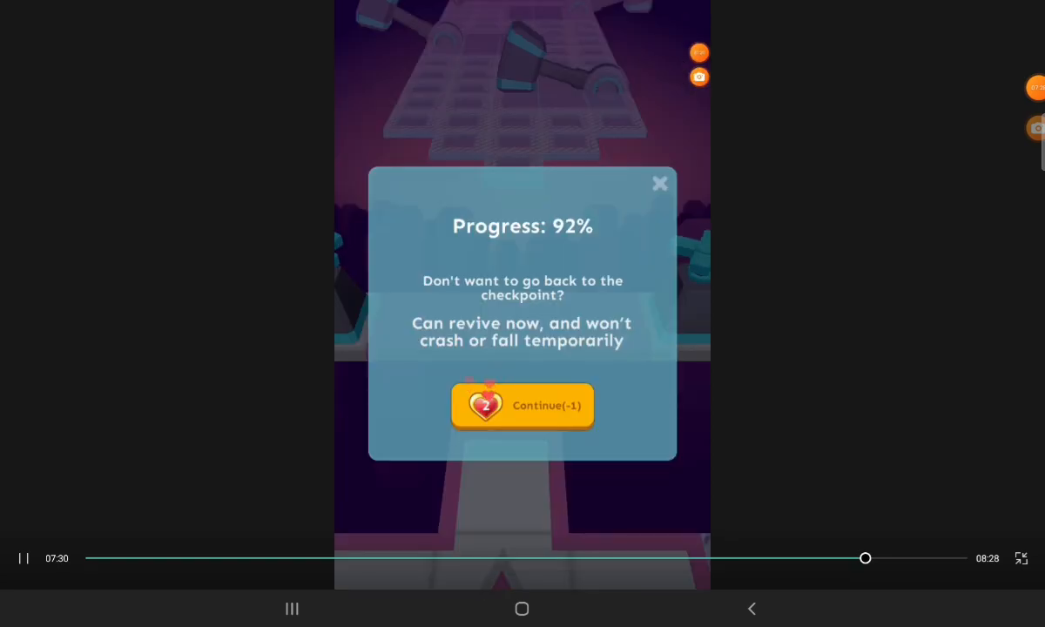
# Continue from 92%, leave the level, and bring up the game's Settings list.
pyautogui.click(522, 404)
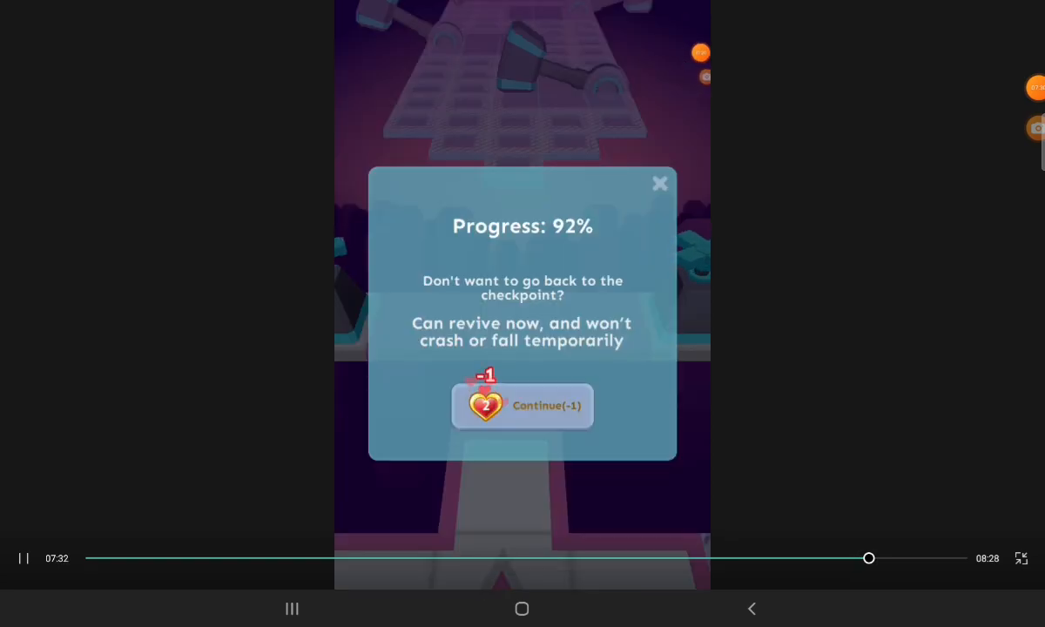
pyautogui.click(523, 404)
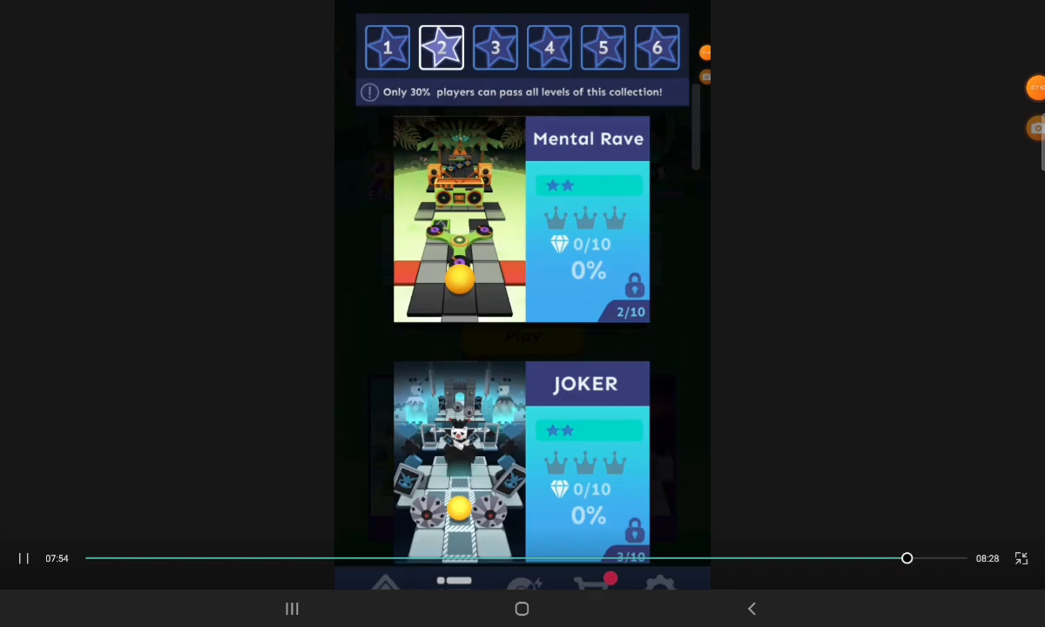
pyautogui.click(661, 582)
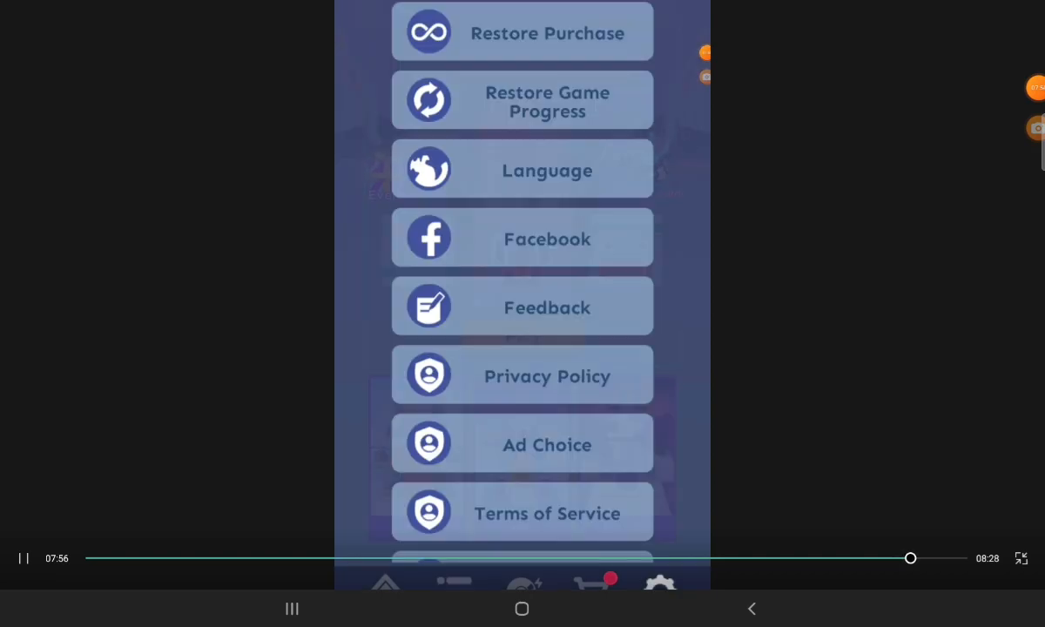